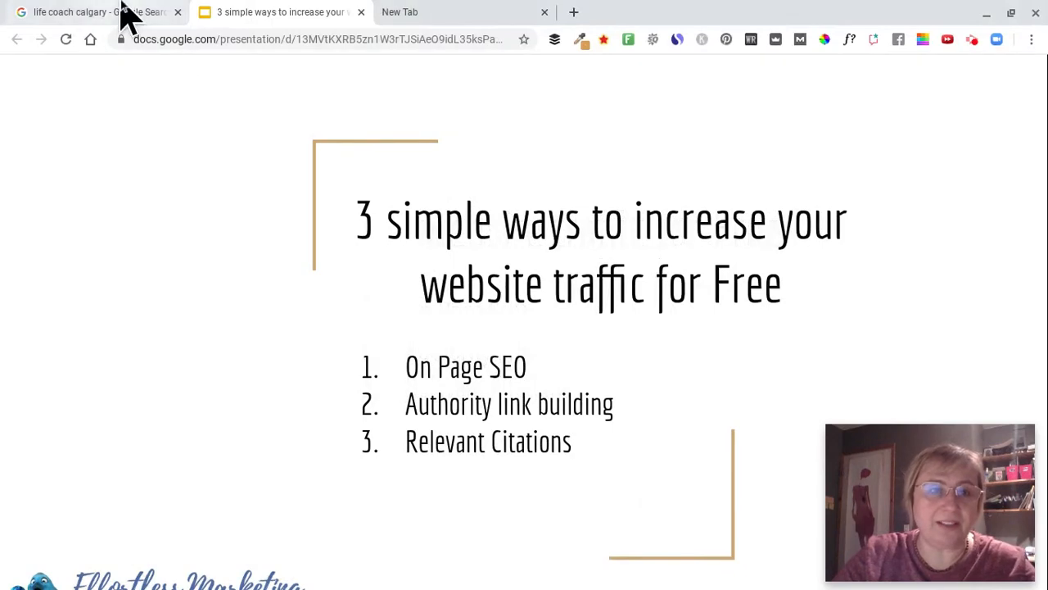
# Switch from the traffic slides to the 'life coach calgary - Google Search' tab.
pyautogui.click(90, 12)
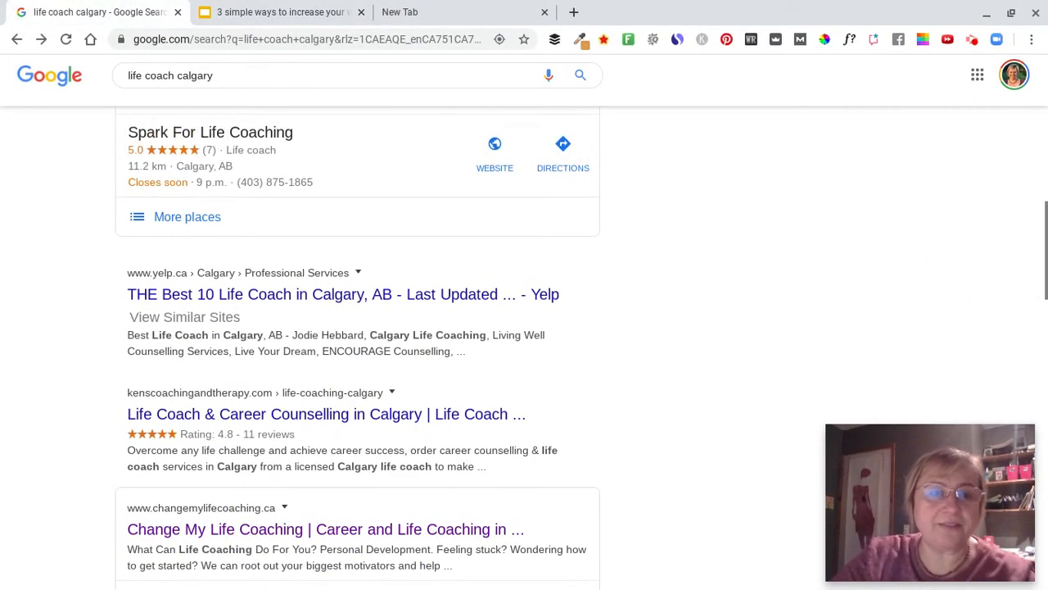
pyautogui.scroll(-3)
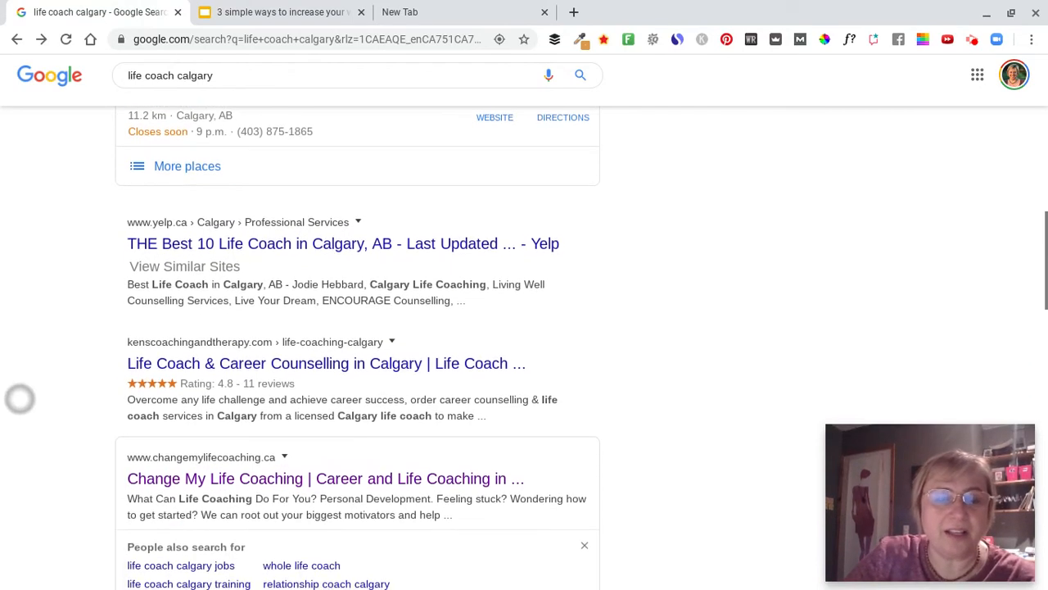
pyautogui.scroll(-3)
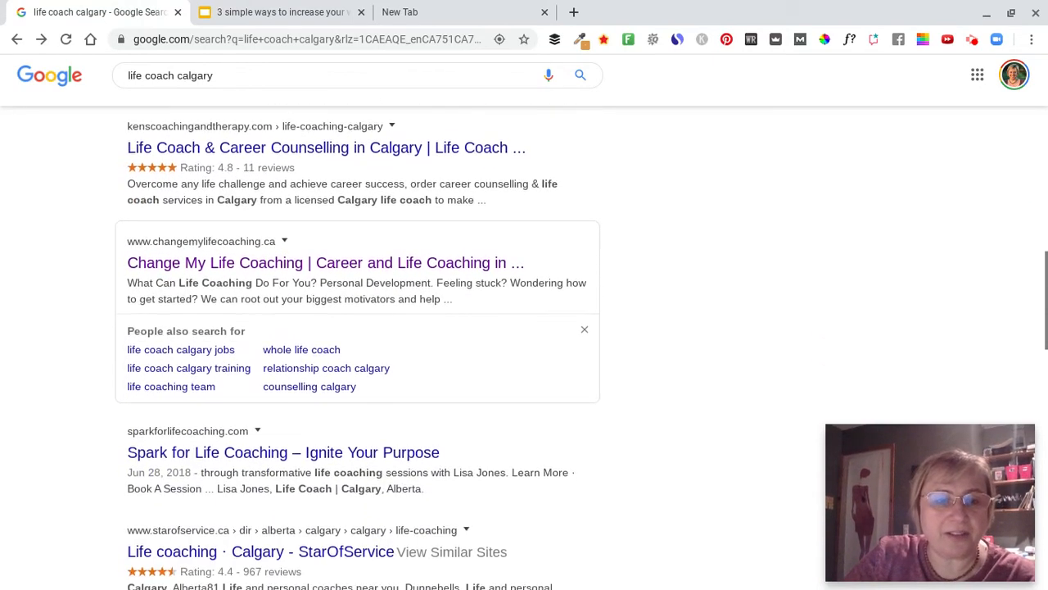
pyautogui.scroll(-3)
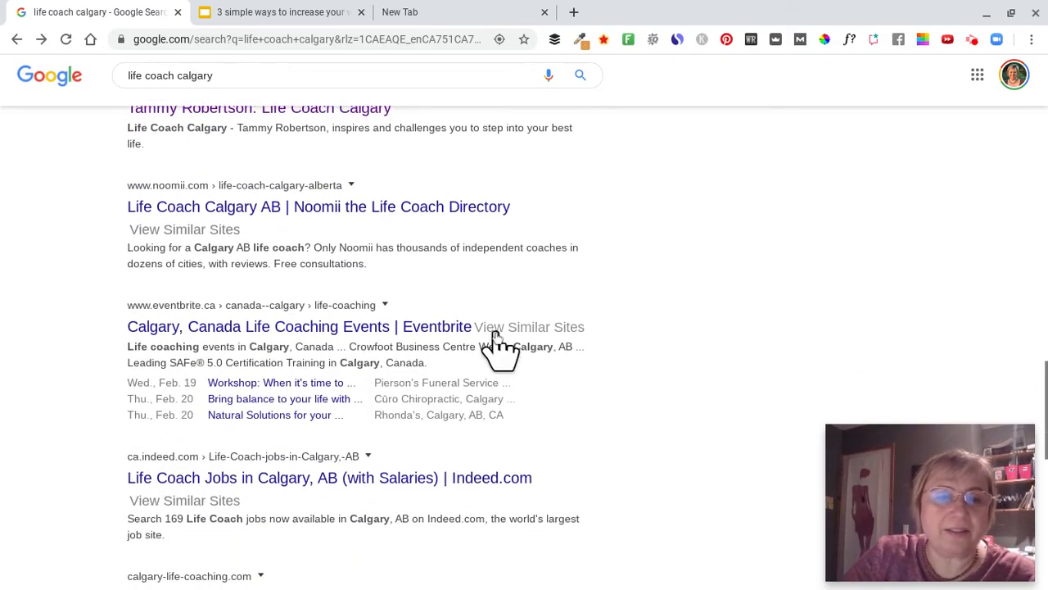
pyautogui.scroll(-3)
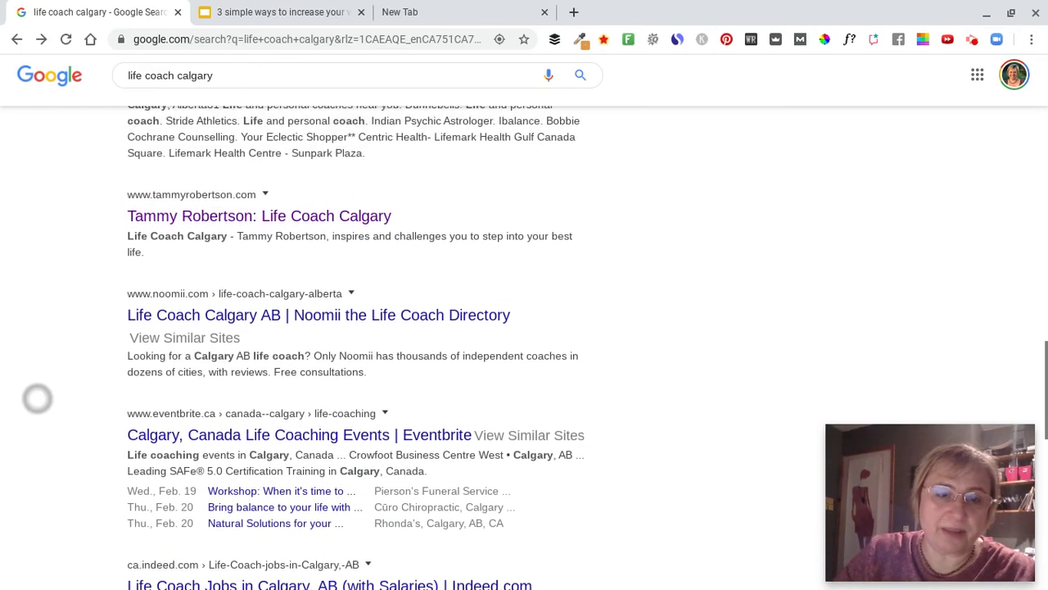
pyautogui.scroll(-3)
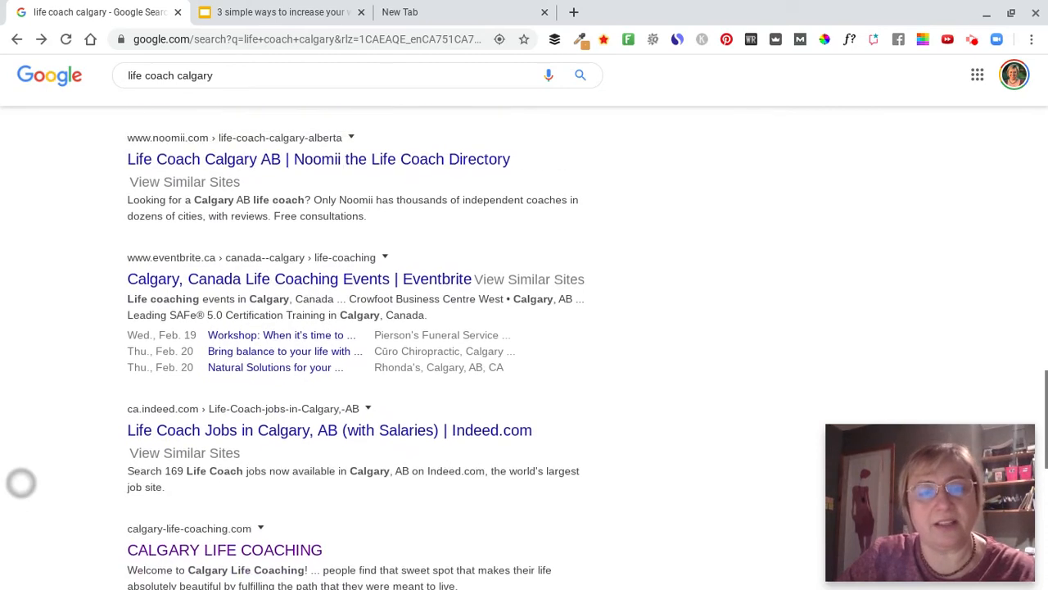
pyautogui.scroll(-3)
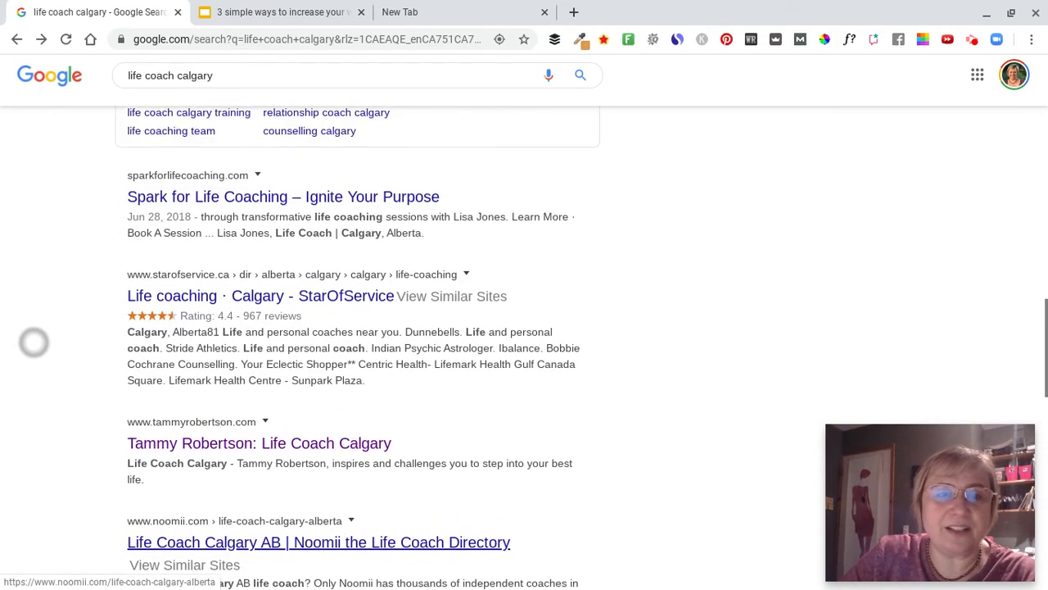
pyautogui.scroll(-3)
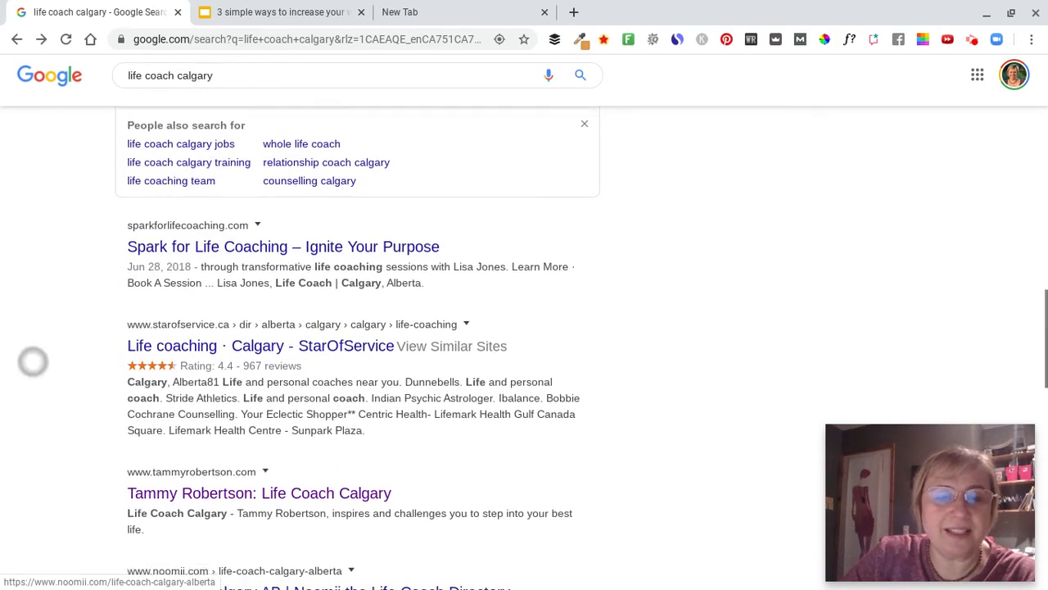
pyautogui.scroll(-3)
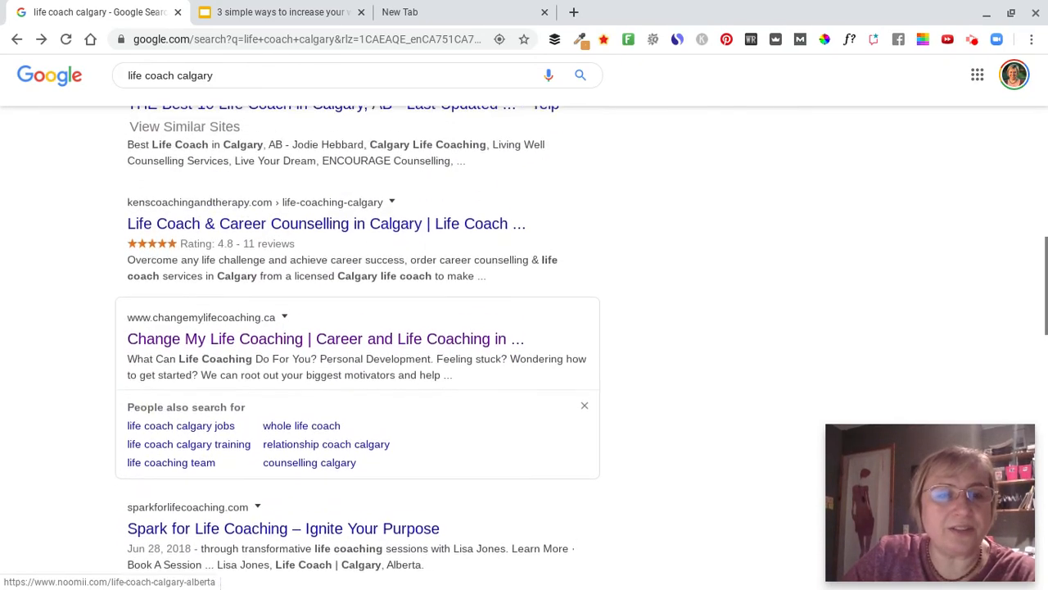